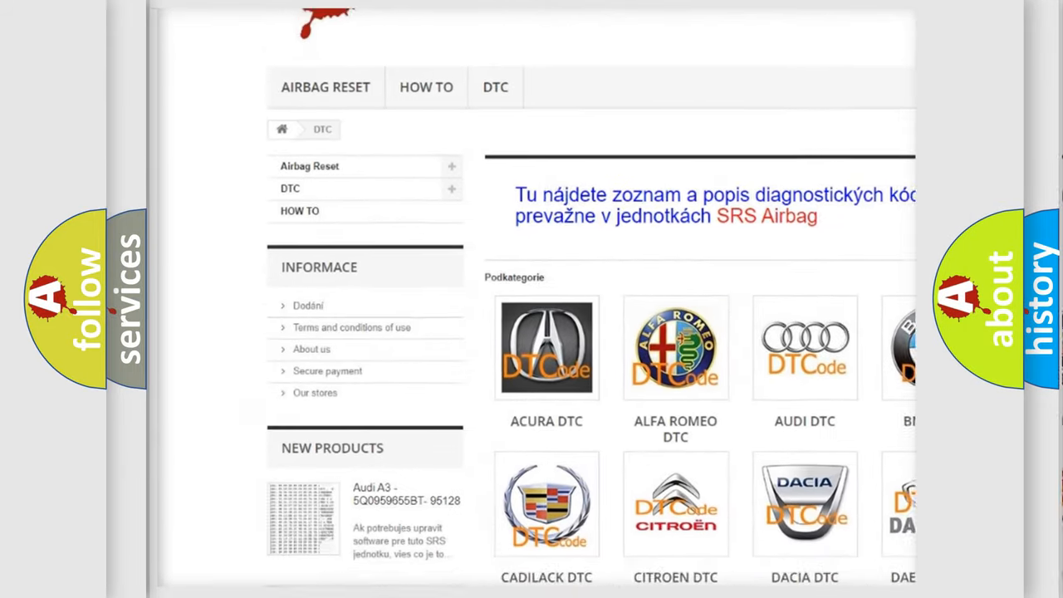
pyautogui.scroll(-3)
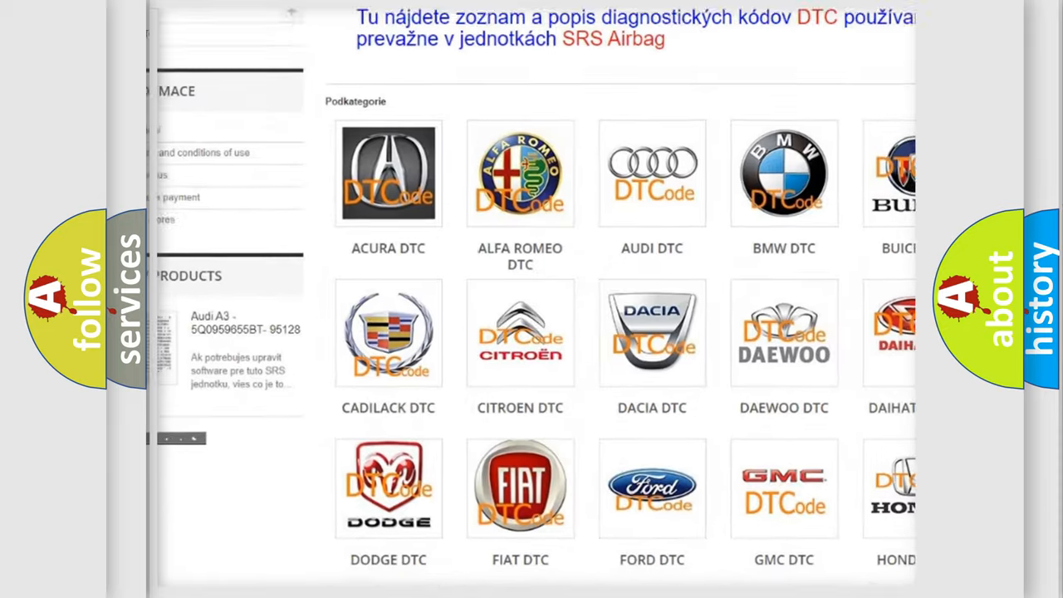
pyautogui.scroll(-3)
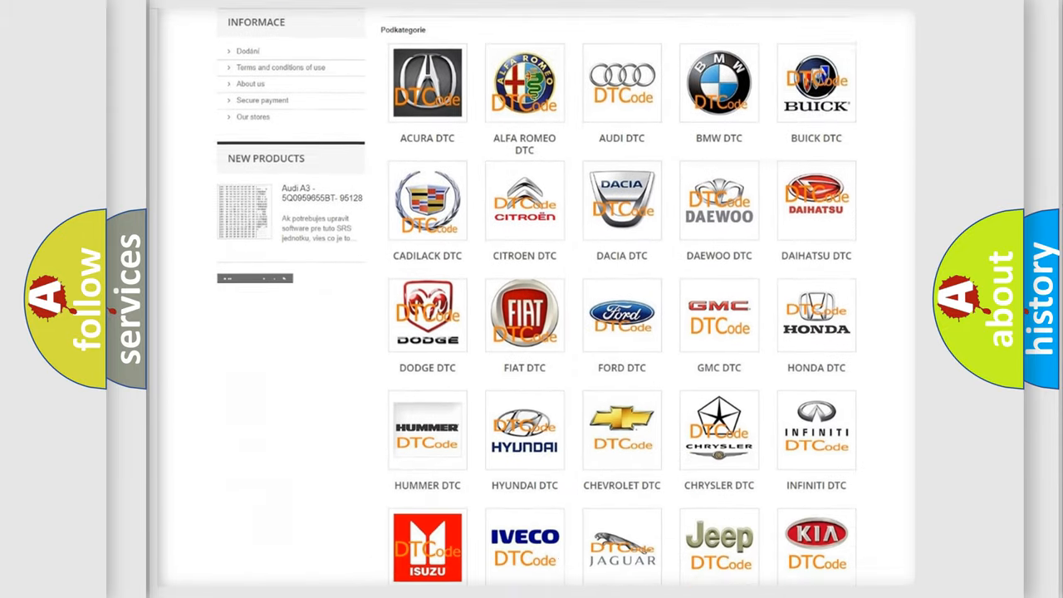
pyautogui.scroll(-3)
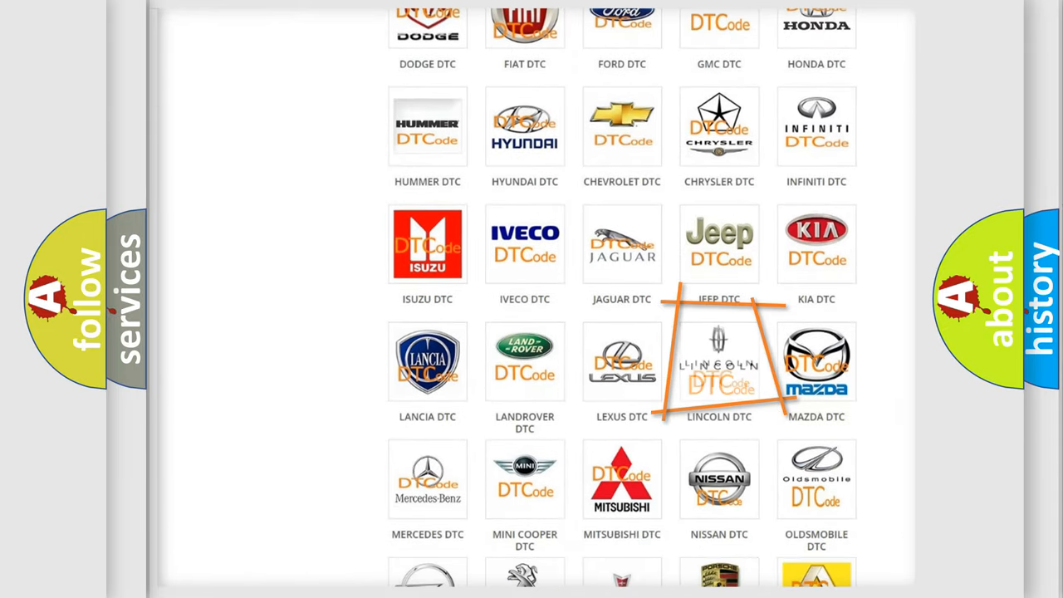